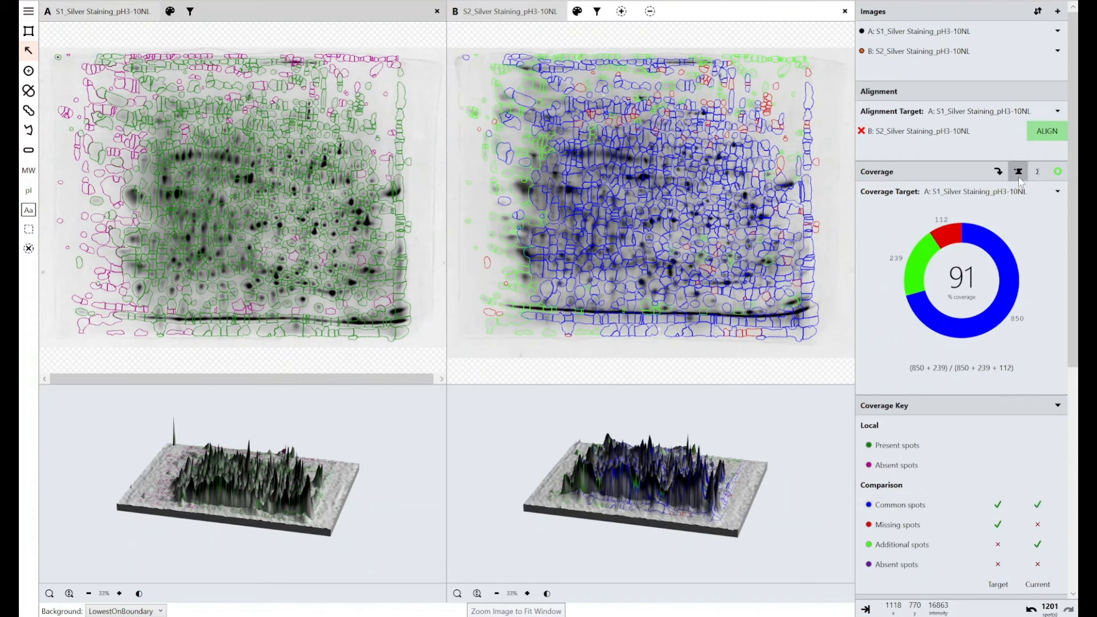
# Step: Switch coverage to volume-based so it rises from 91% to 98% against gel A
pyautogui.click(1018, 171)
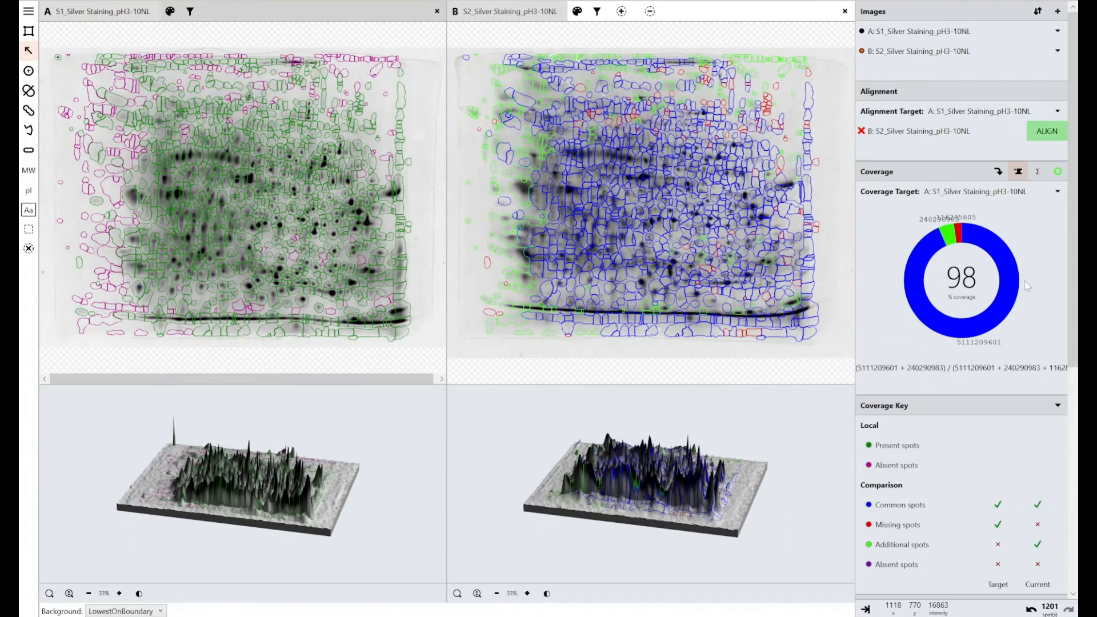
pyautogui.moveTo(590, 533)
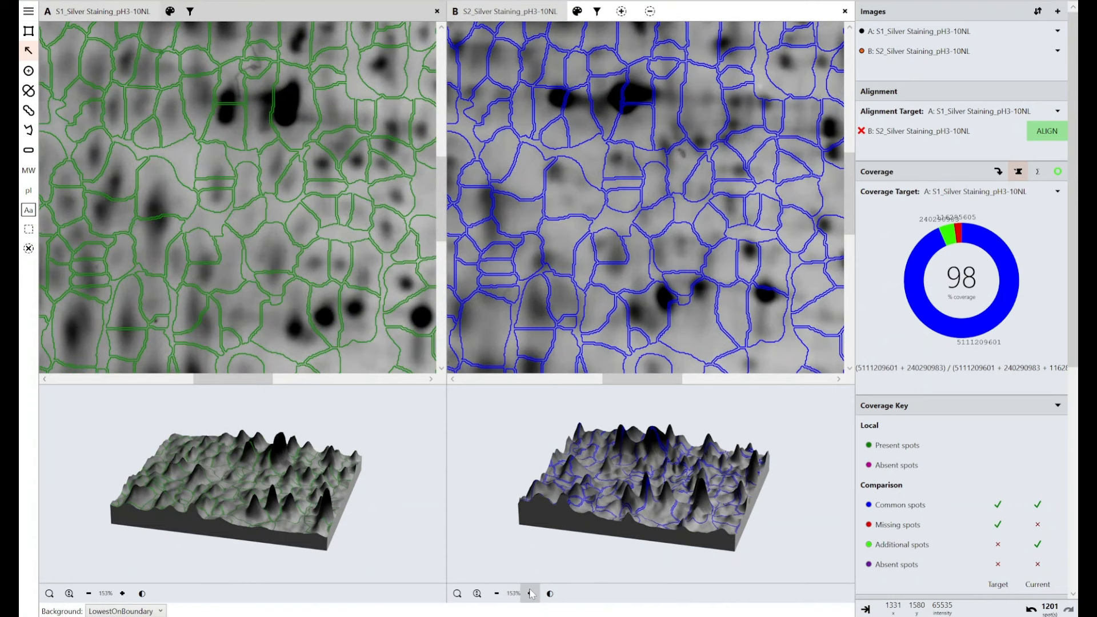
# Step: Zoom both linked gel views and their 3D spot views to about 213%
pyautogui.click(529, 594)
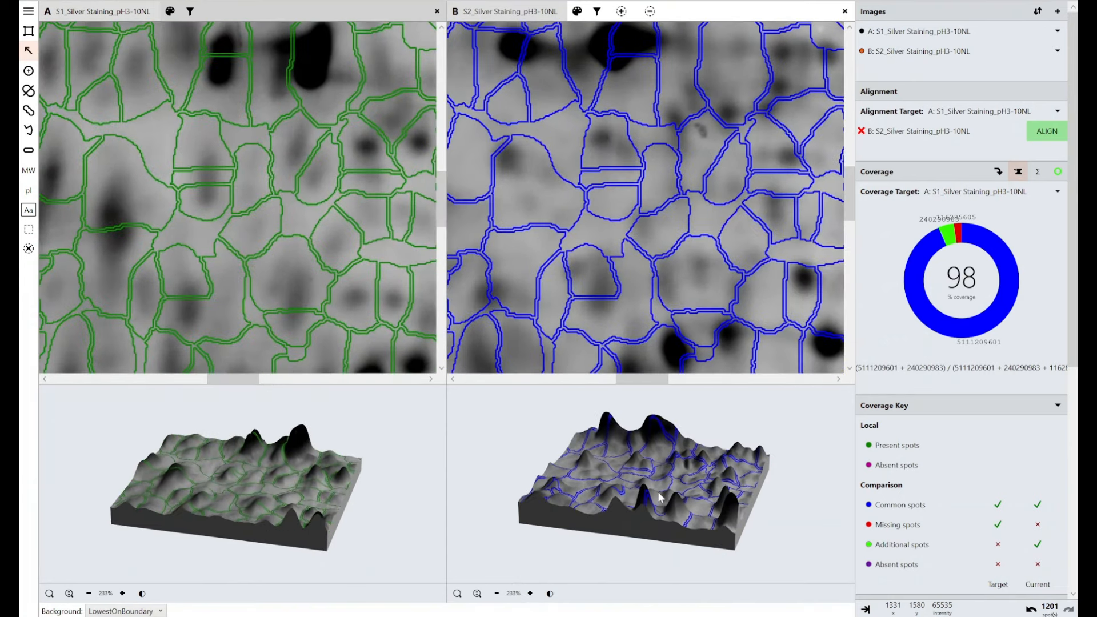
pyautogui.moveTo(672, 510)
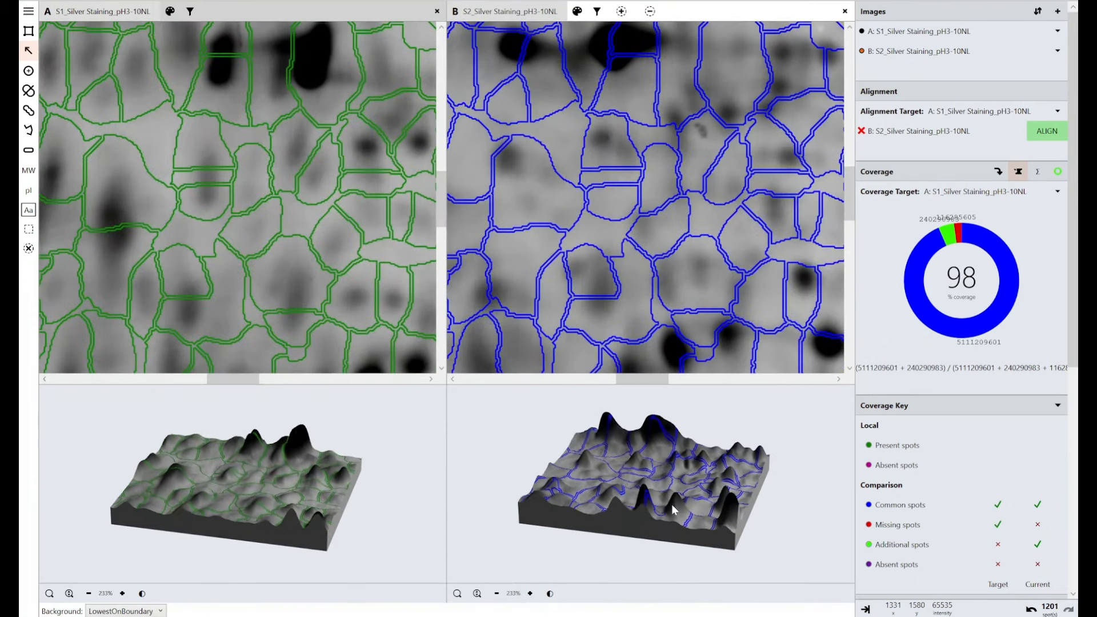